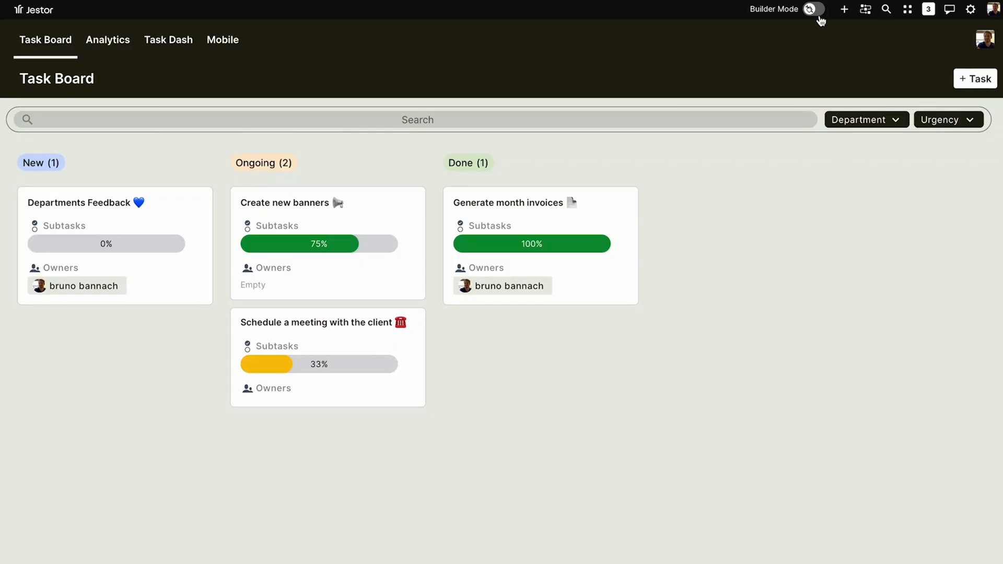
Put the Task Board into Builder Mode and begin editing the kanban block.
click(814, 8)
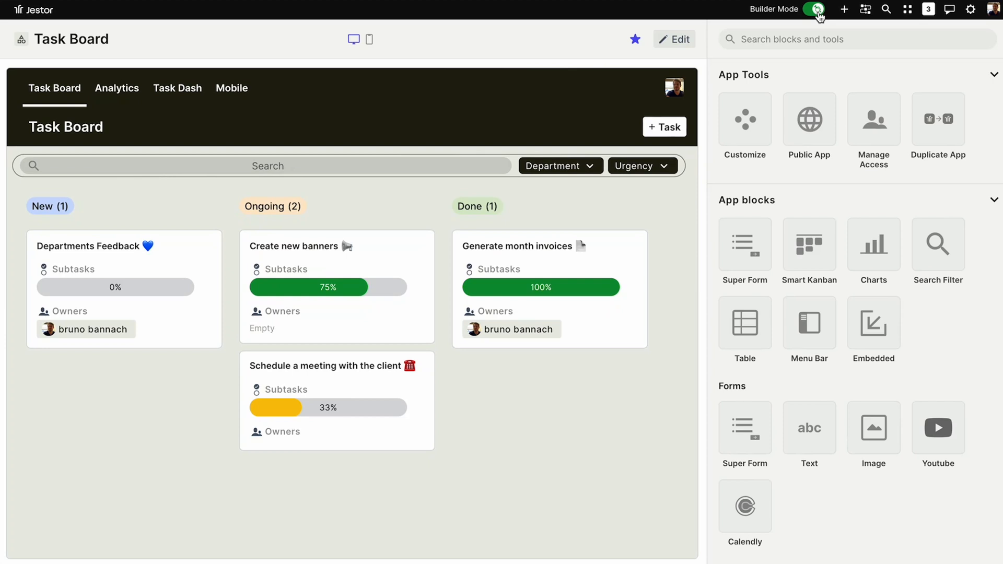
mouse_move(798, 27)
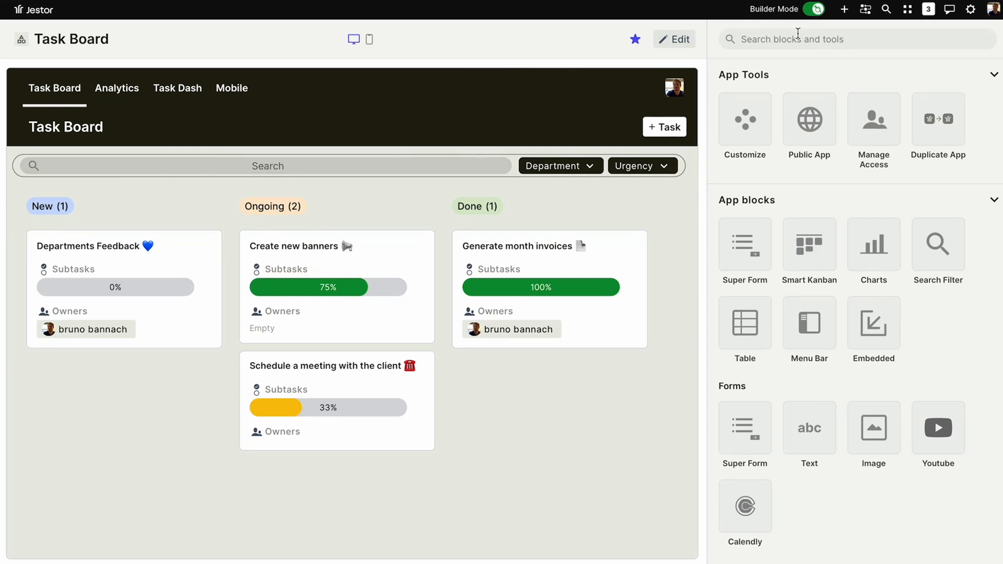
click(676, 40)
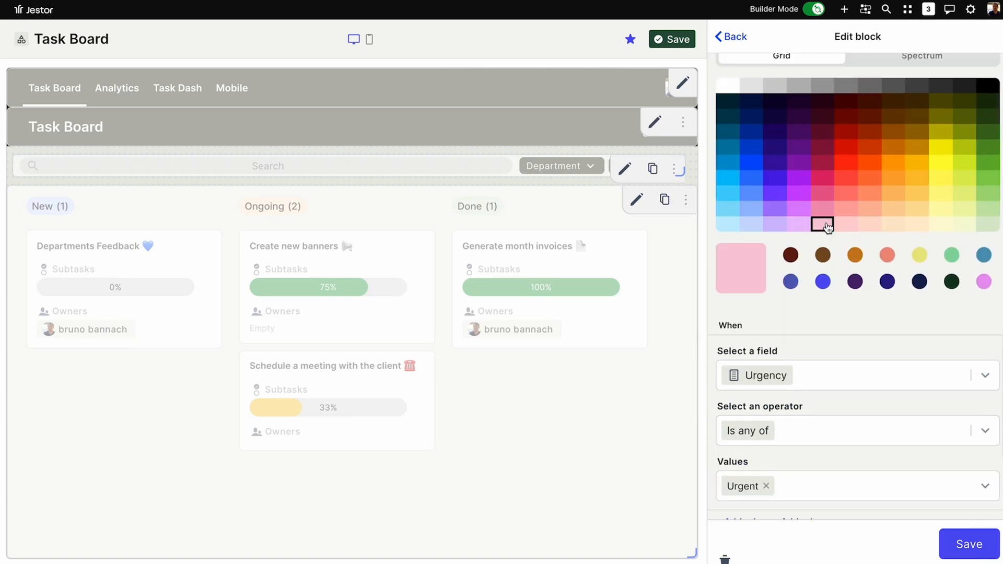
Apply pink to the Urgent colour rule, save the Smart Kanban configuration and return to the Task Board.
click(966, 544)
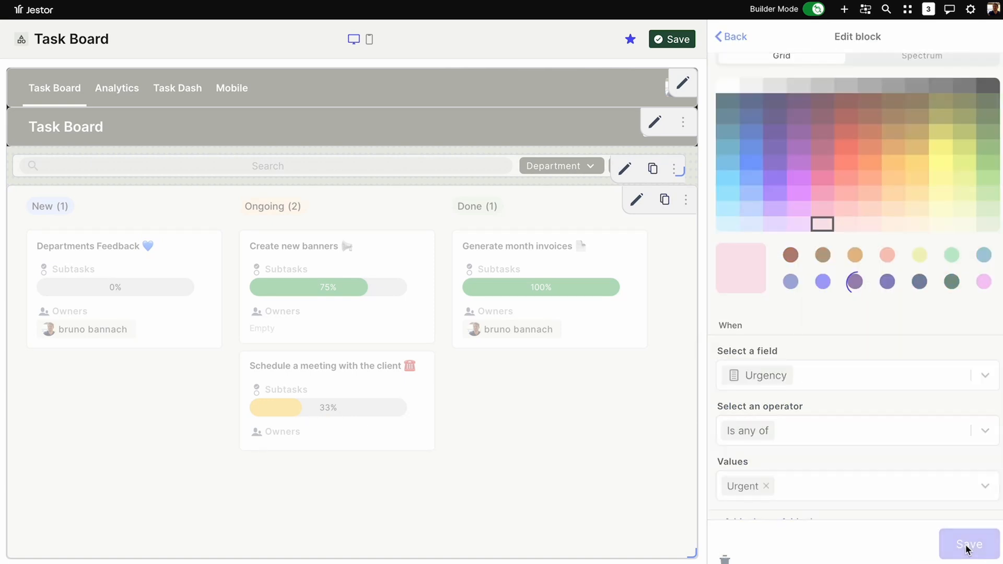
click(965, 544)
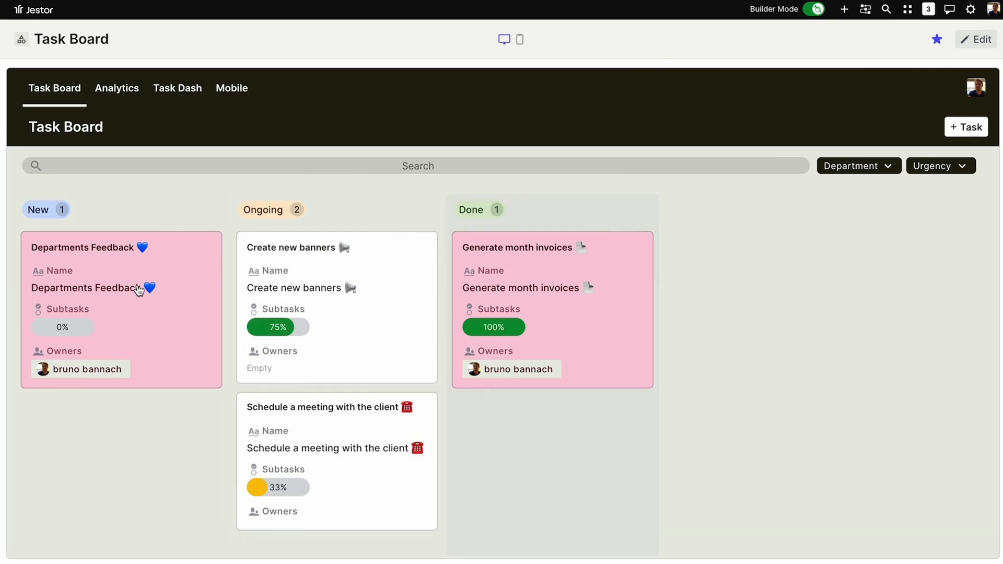
mouse_move(500, 301)
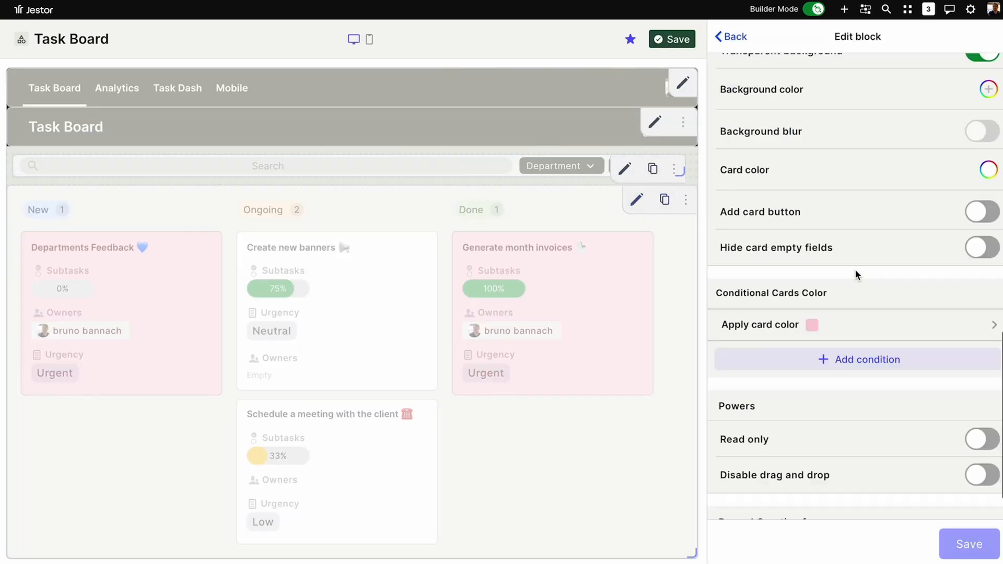
scroll(down, 3)
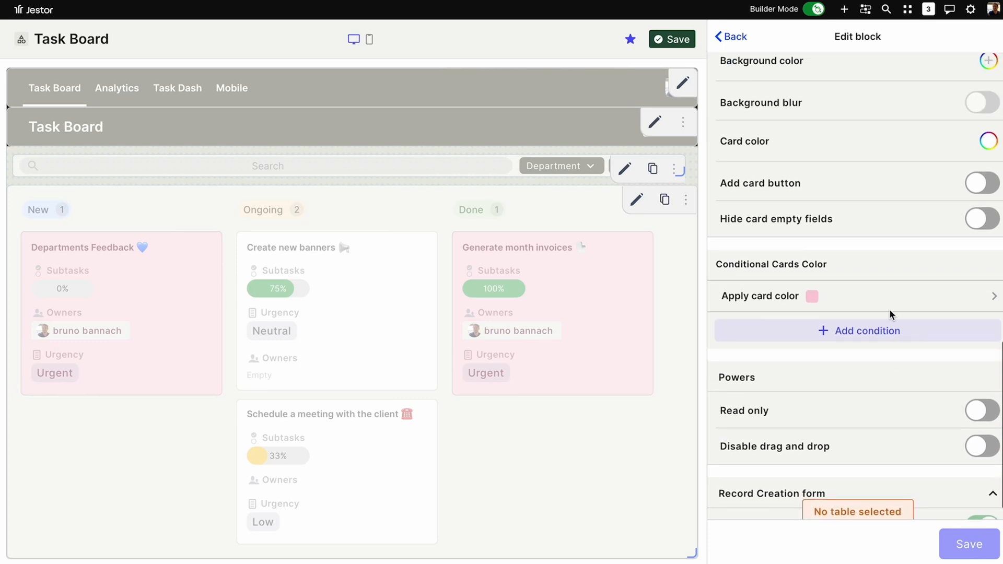
click(117, 87)
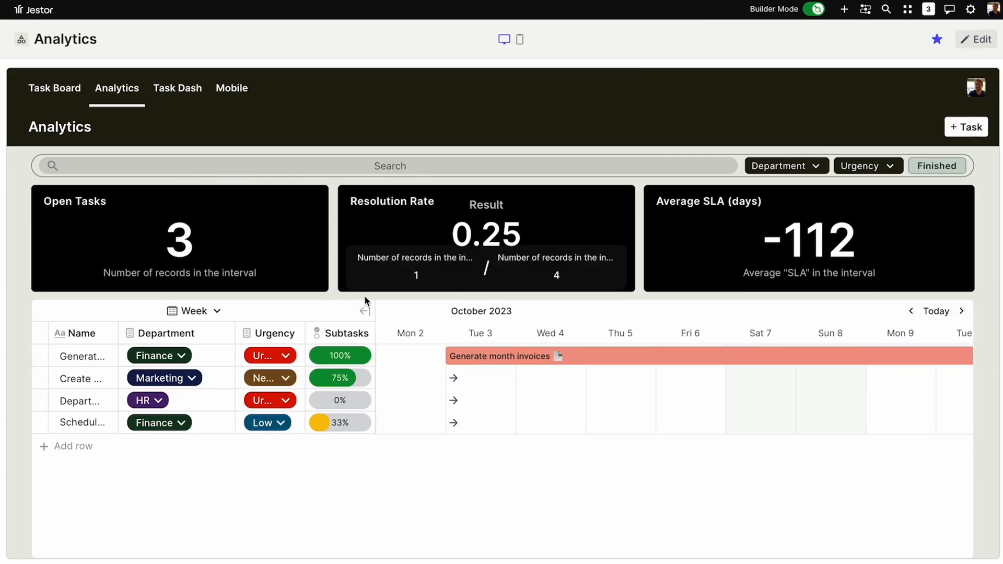
click(54, 87)
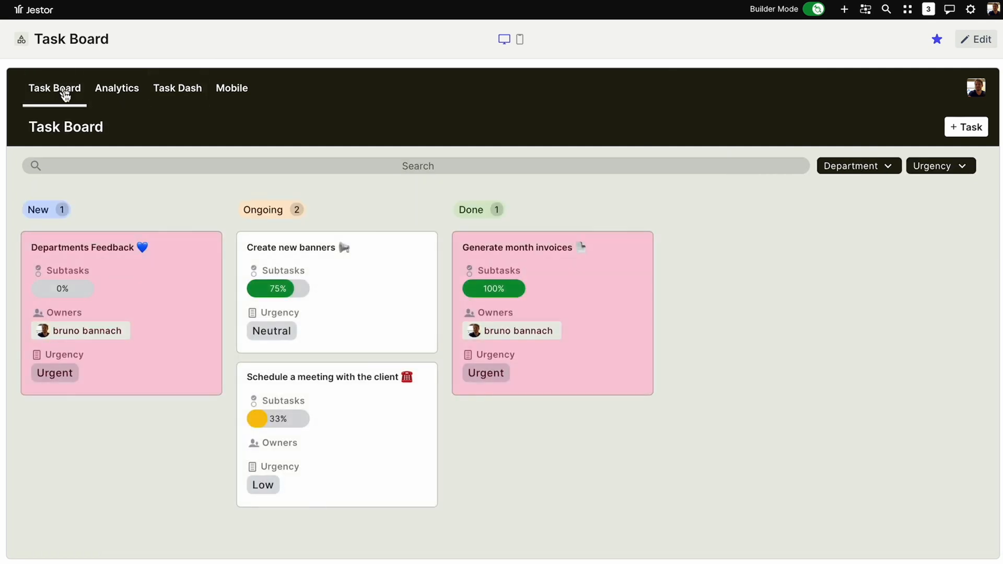
click(844, 8)
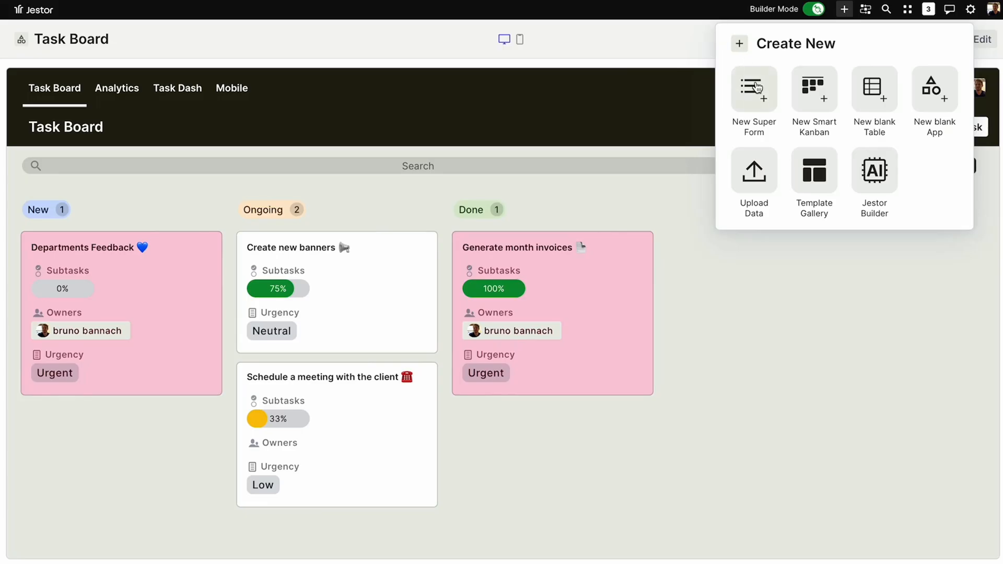
Create a New Super Form and set up its form block as the New Task Form.
click(754, 89)
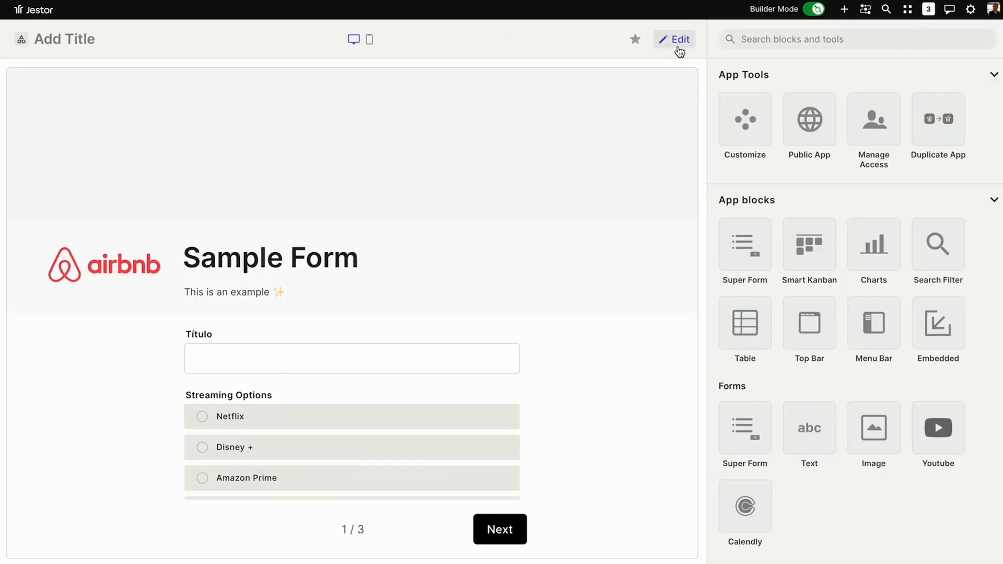
click(675, 40)
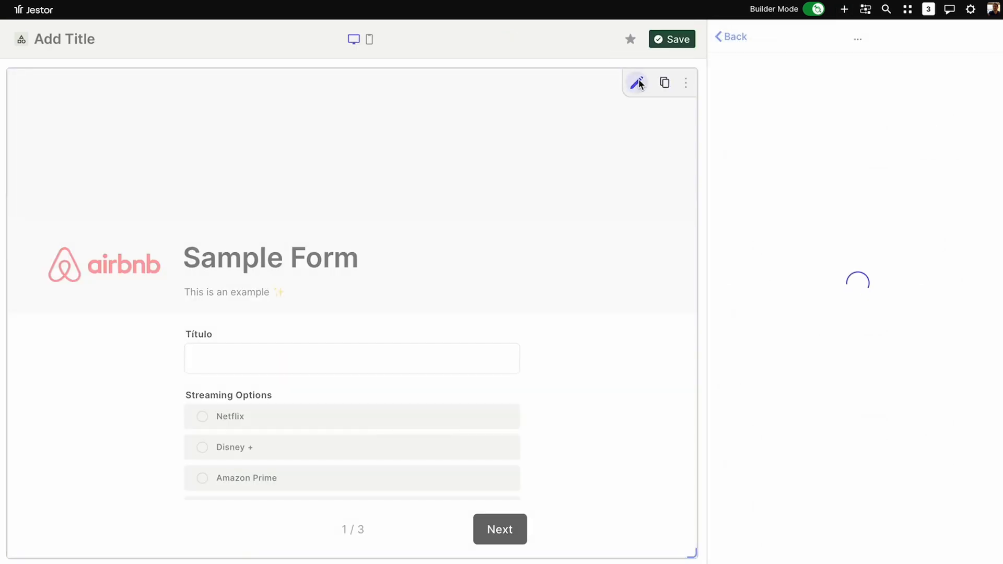
click(637, 83)
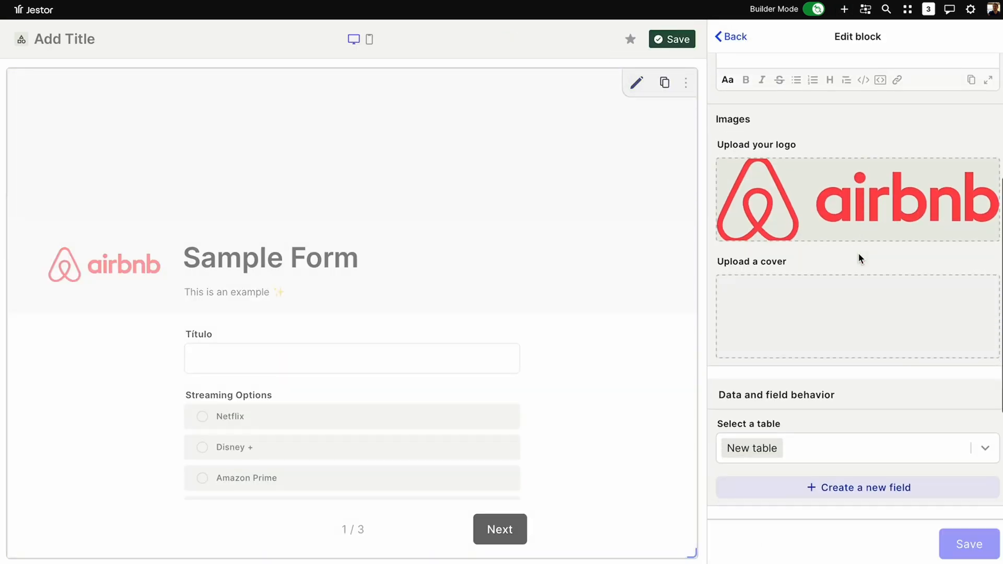
scroll(down, 3)
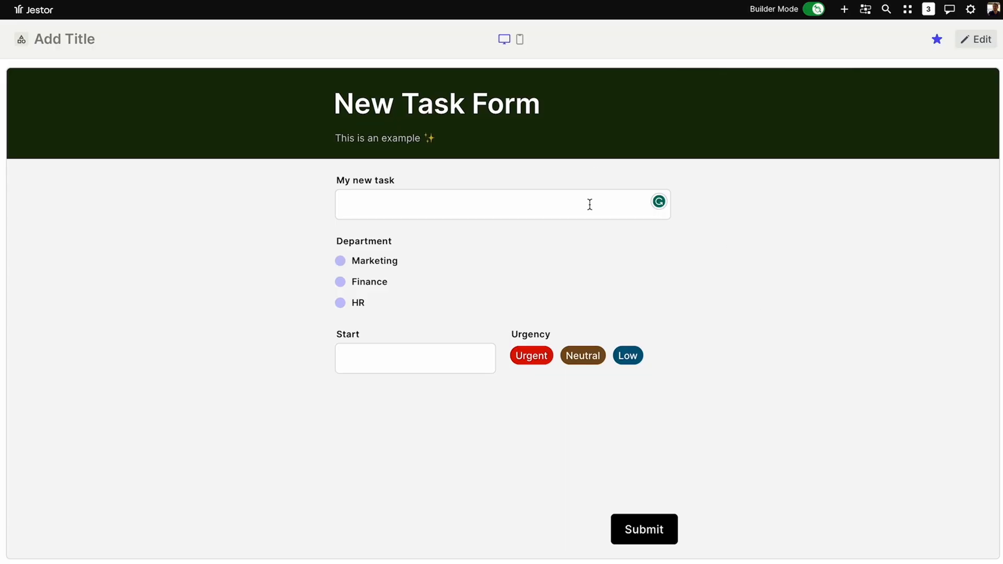
Enable 'Share it publicly' for the New Task Form under Public App.
click(984, 40)
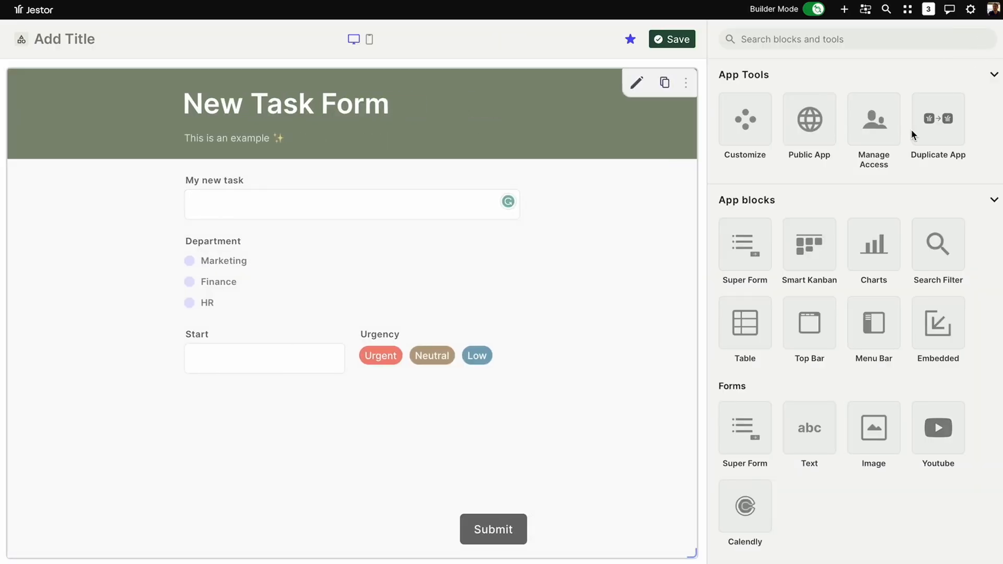
click(809, 118)
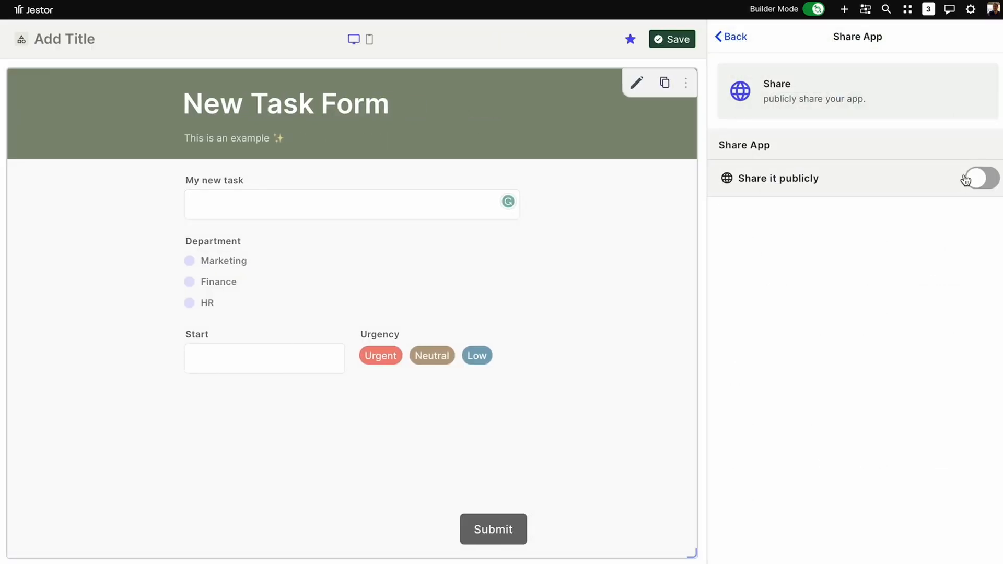
click(980, 176)
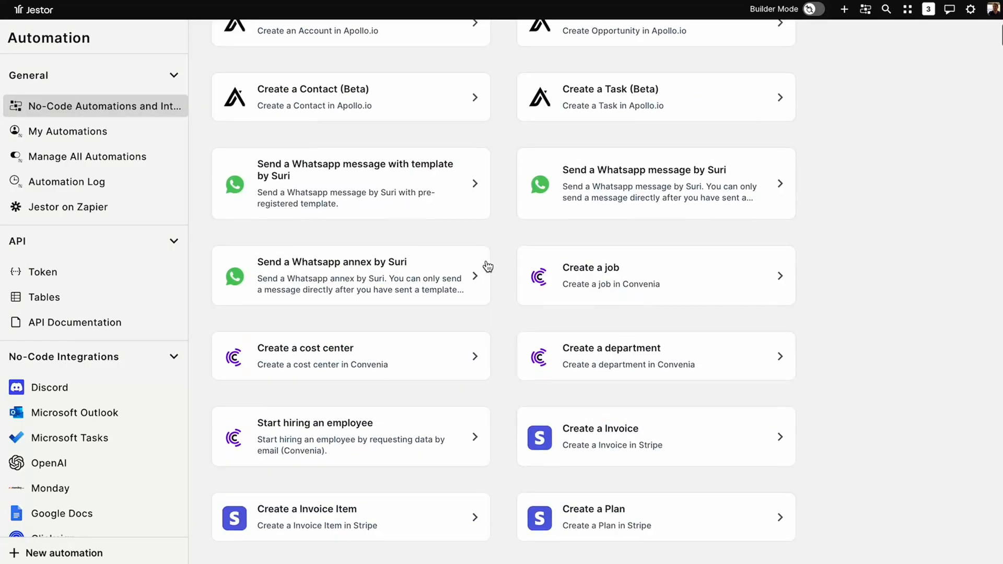
Scroll the automations catalog down past ClickUp, GitHub, Google Calendar, Gmail and Slack actions.
scroll(down, 3)
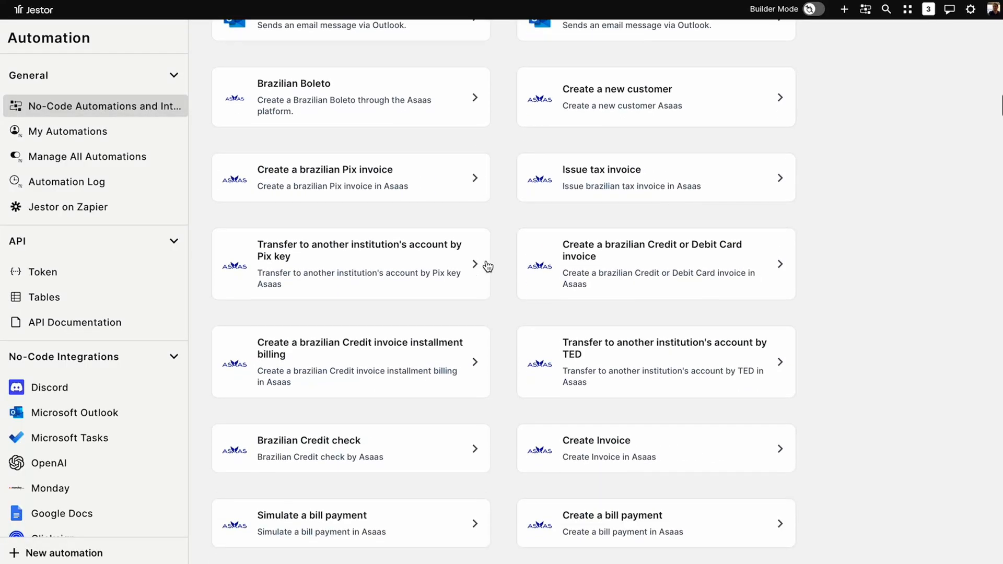
scroll(down, 3)
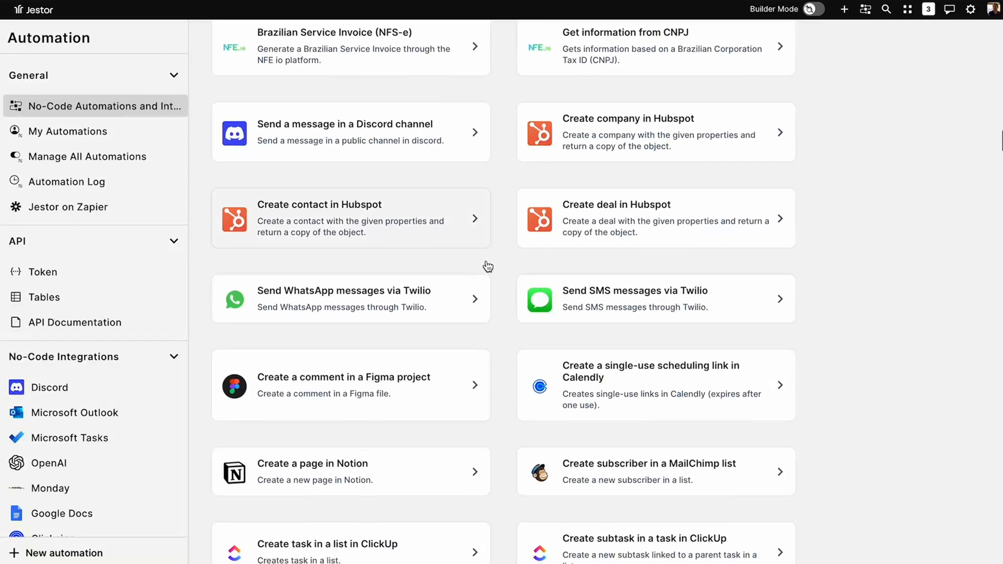
scroll(down, 3)
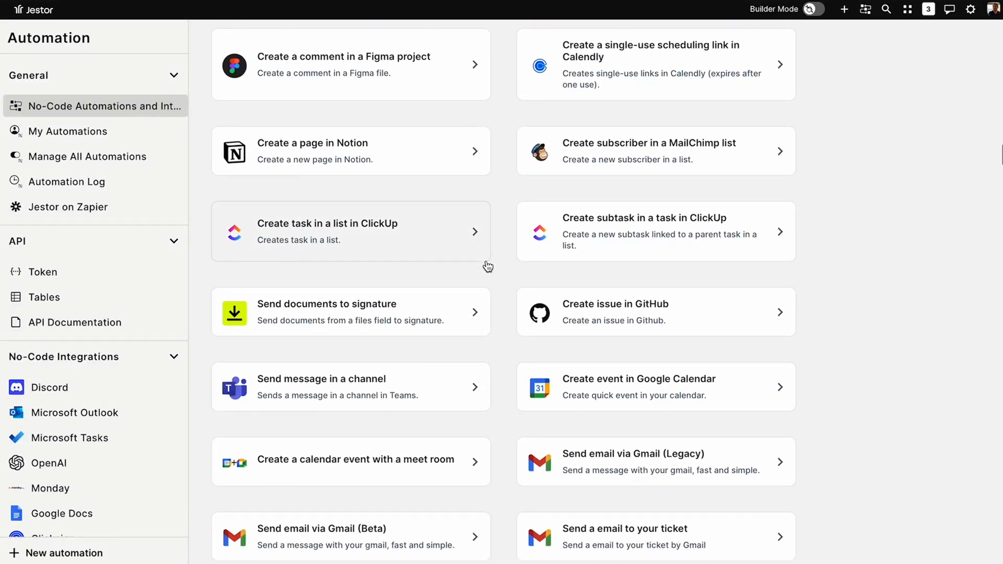
scroll(down, 3)
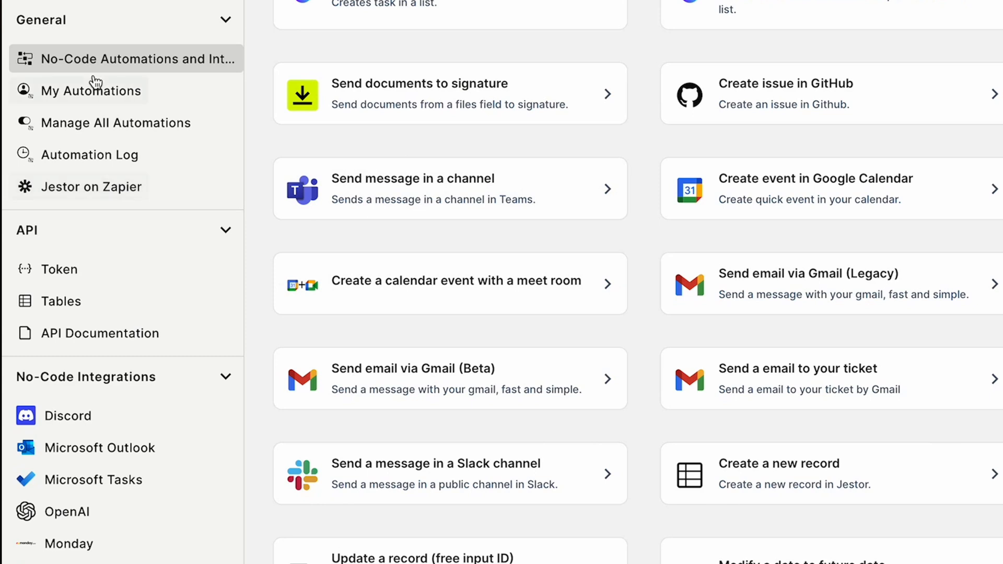
mouse_move(231, 379)
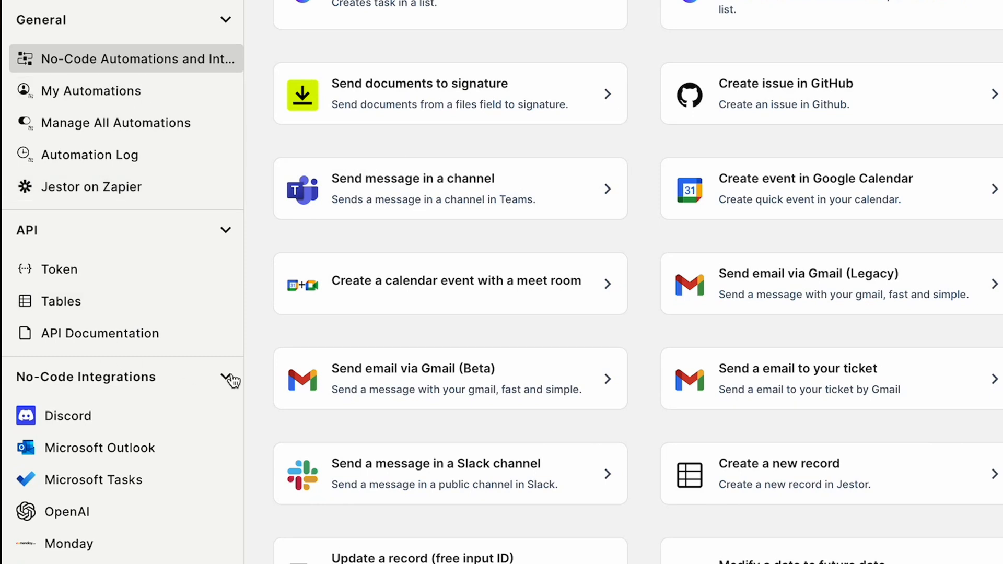